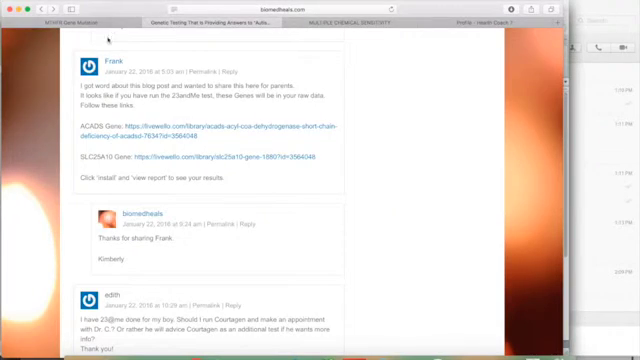
Step: Switch to the LiveWello Multiple Chemical Sensitivity gene template tab
left_click(65, 23)
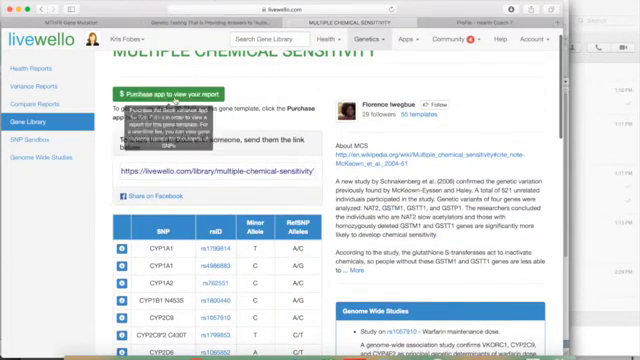
scroll("down", 3)
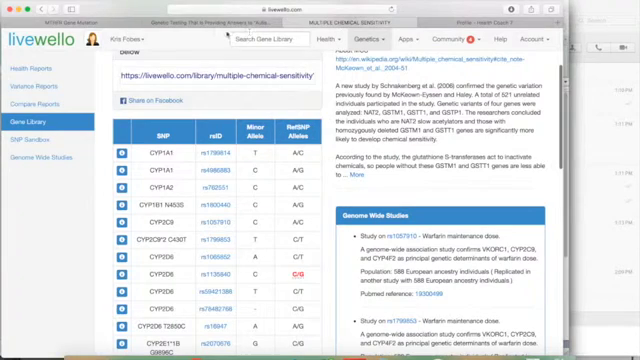
scroll("down", 3)
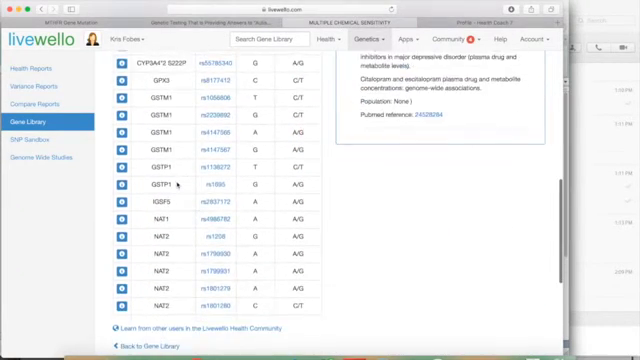
scroll("down", 3)
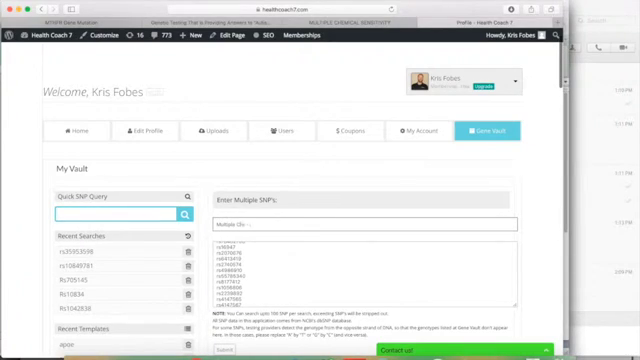
Step: Name the pasted SNP list 'Multiple Chemical Sed' in the Gene Vault template field
type("Multiple Chemical Sed")
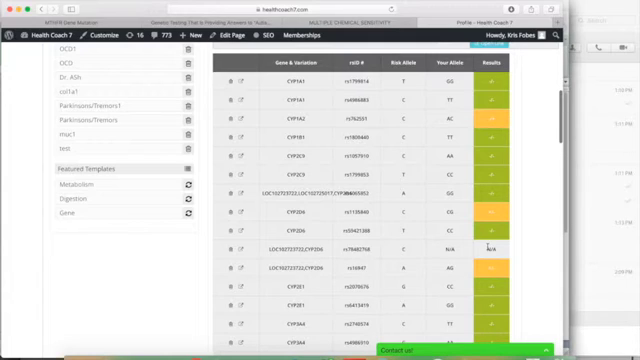
scroll("down", 3)
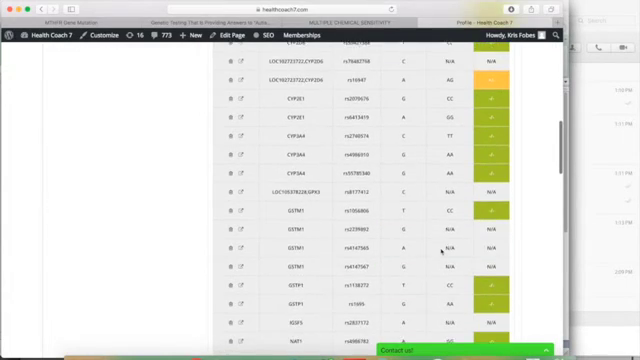
scroll("down", 3)
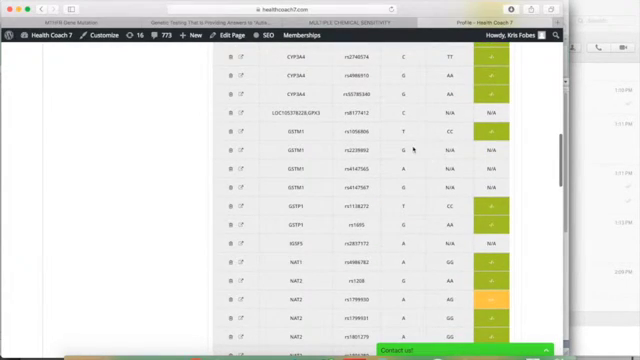
scroll("down", 3)
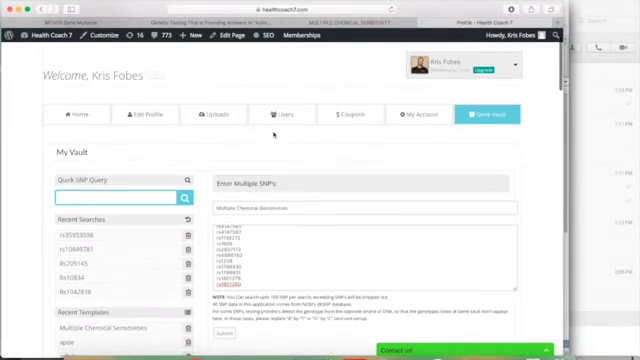
scroll("down", 3)
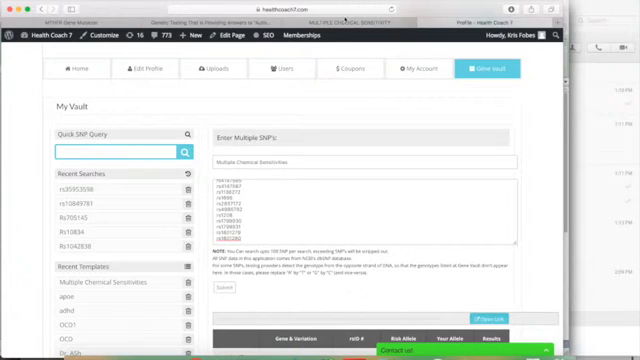
scroll("down", 3)
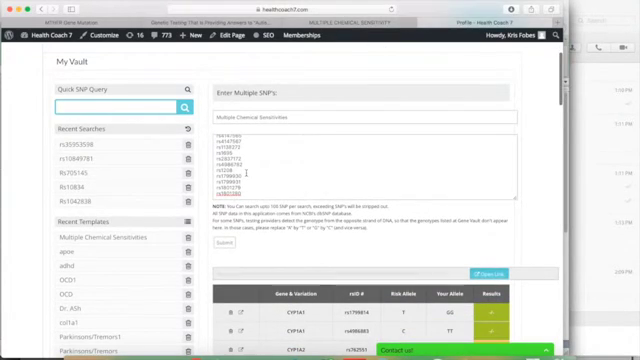